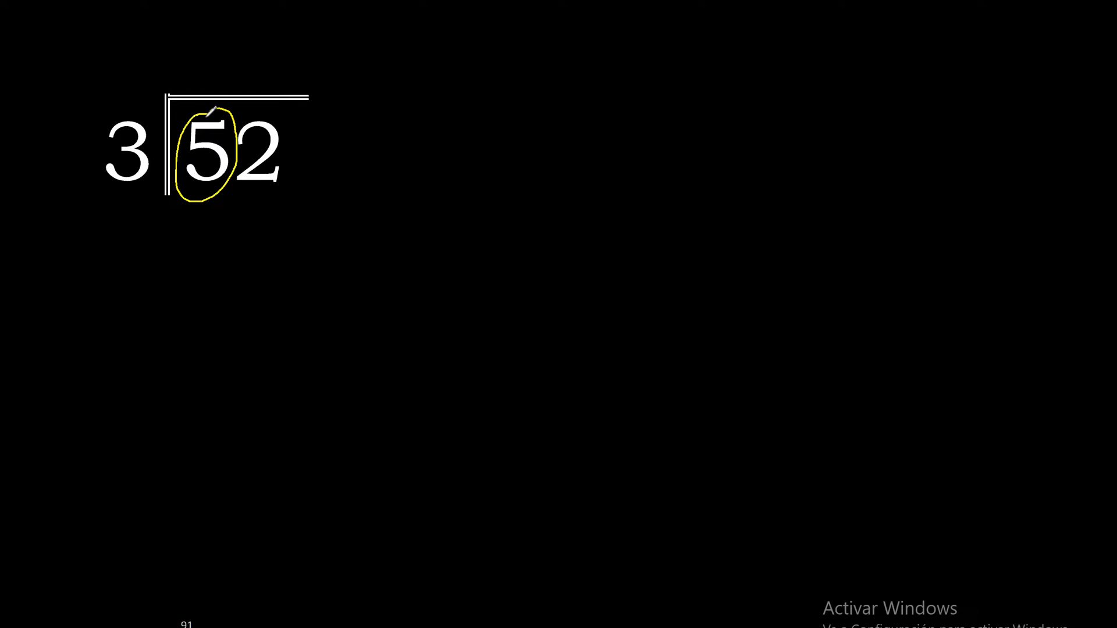
Circle the 5 of 52 and write 1 above it as the first quotient digit.
{"action": "left_click_drag", "start_coordinate": [207, 117], "coordinate": [186, 47]}
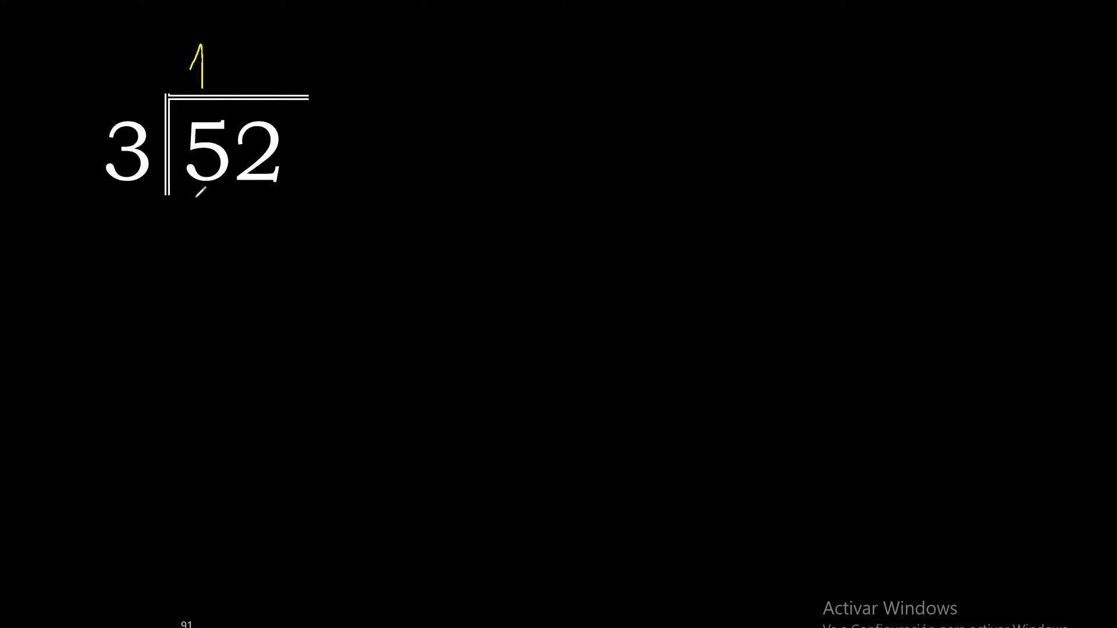
Write 3 beneath the 5 and underline it for the subtraction.
{"action": "left_click_drag", "start_coordinate": [207, 192], "coordinate": [207, 242]}
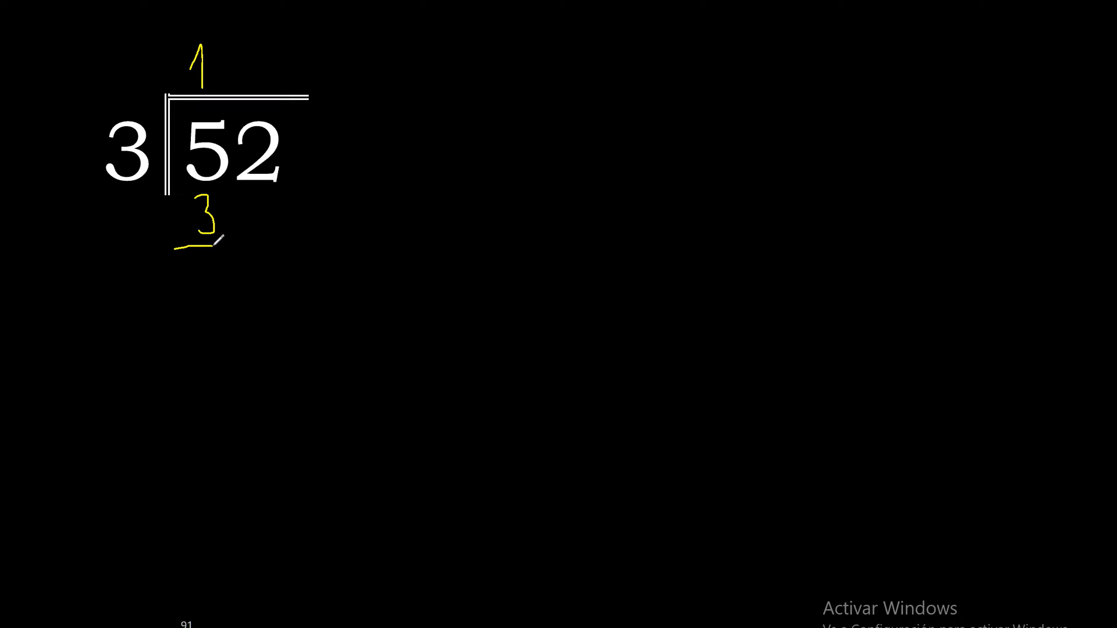
{"action": "left_click_drag", "start_coordinate": [218, 246], "coordinate": [238, 245]}
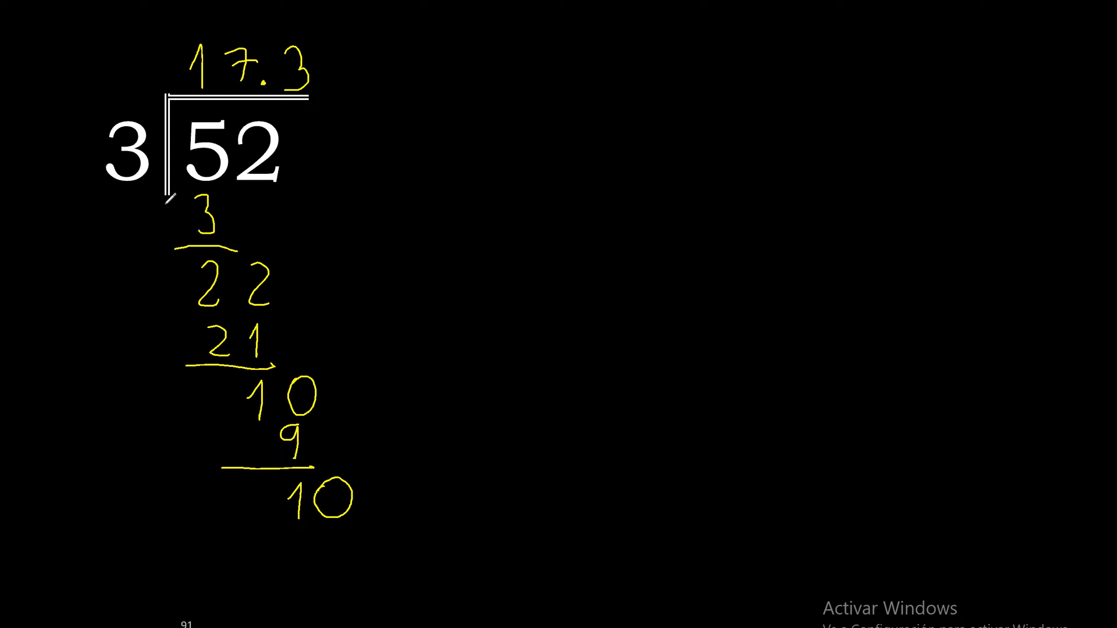
Add a second 3 after the decimal so the quotient reads 17.33.
{"action": "left_click_drag", "start_coordinate": [306, 71], "coordinate": [335, 78]}
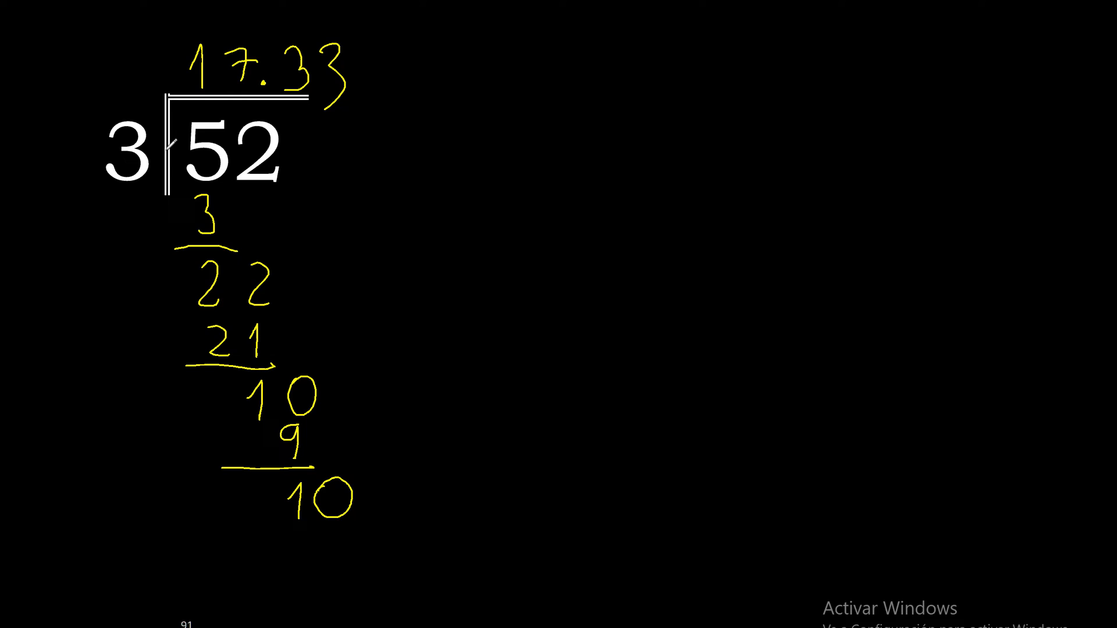